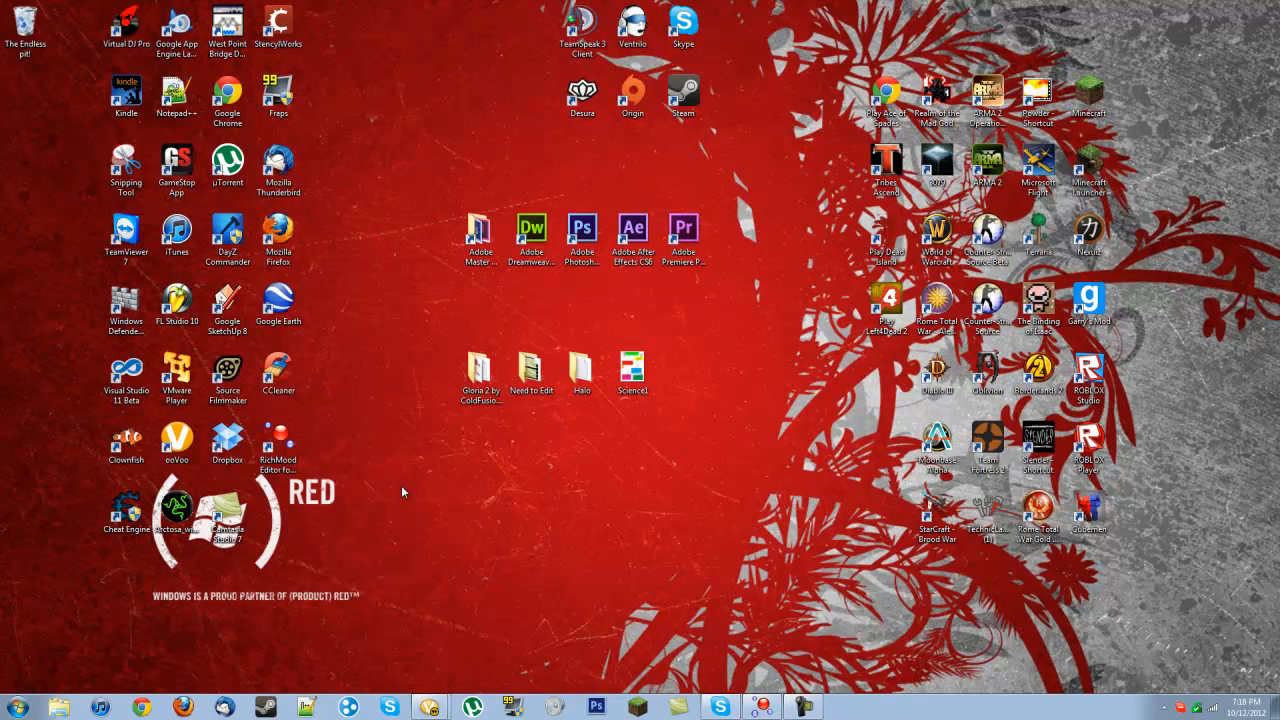
# Step: Launch Skype from its desktop shortcut
pyautogui.click(278, 444)
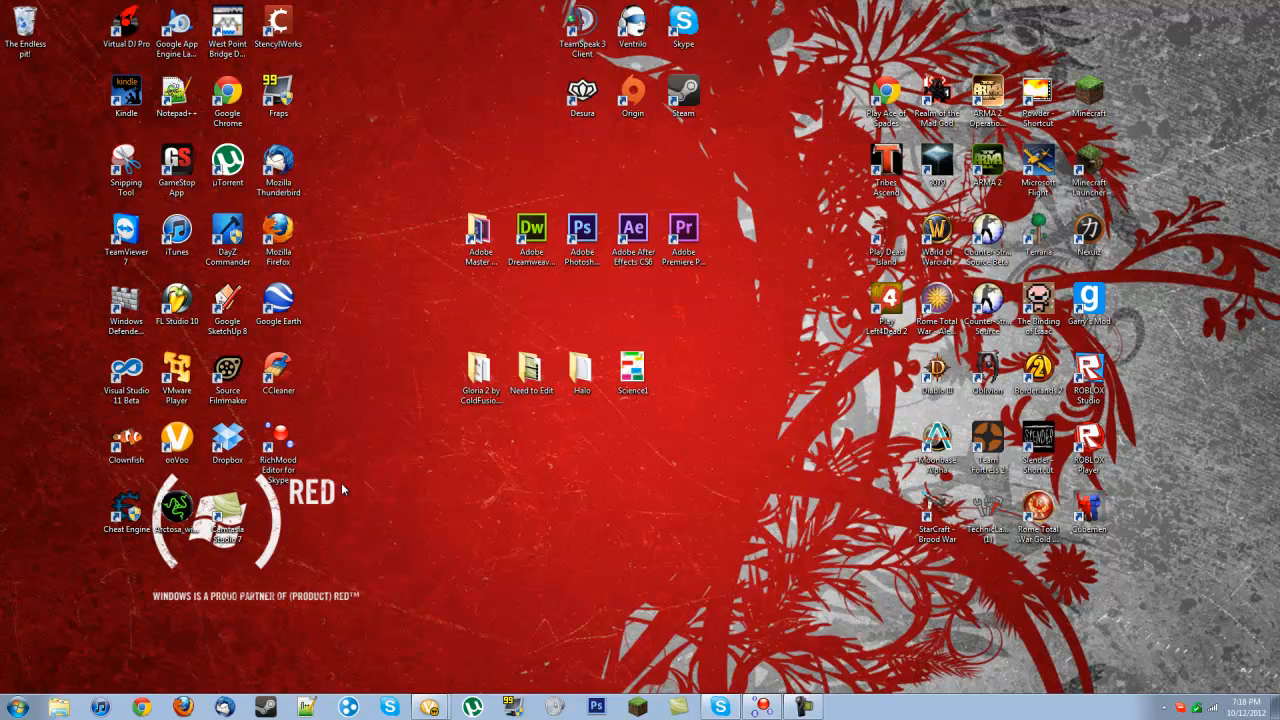
pyautogui.moveTo(532, 524)
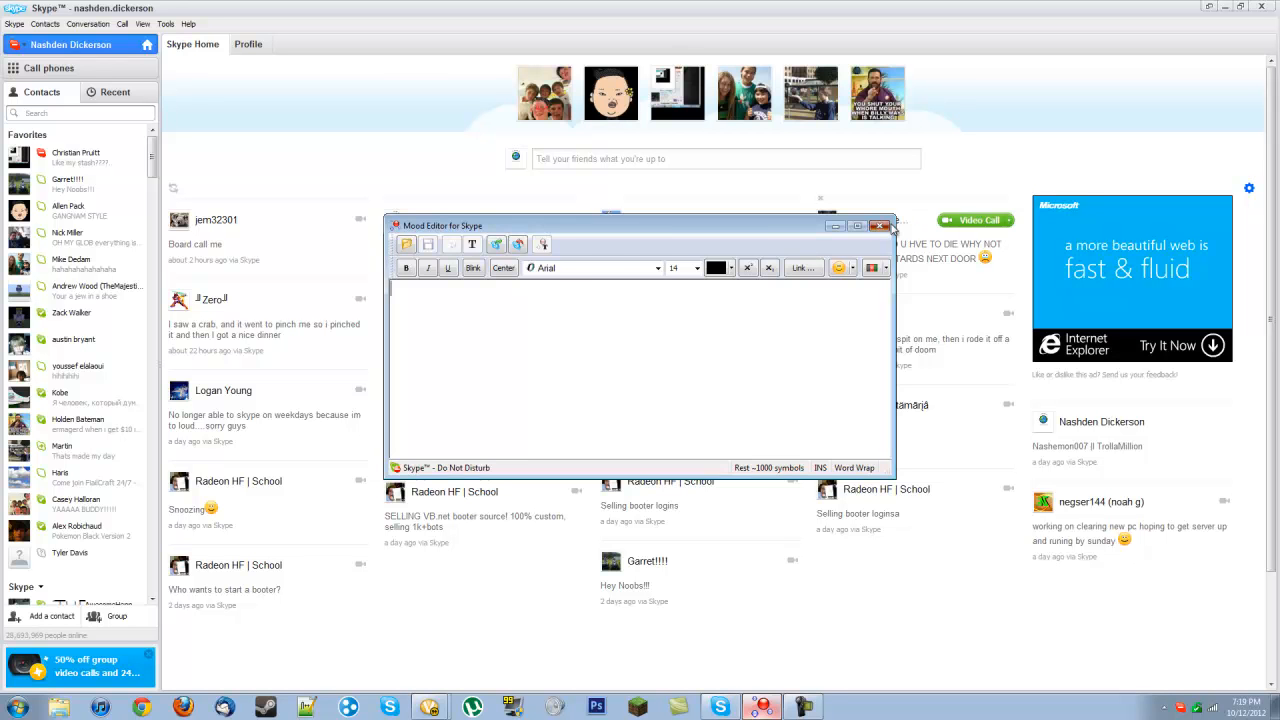
# Step: Start the Rich Mood Editor and check Skype's program-access options without changing them
pyautogui.click(880, 224)
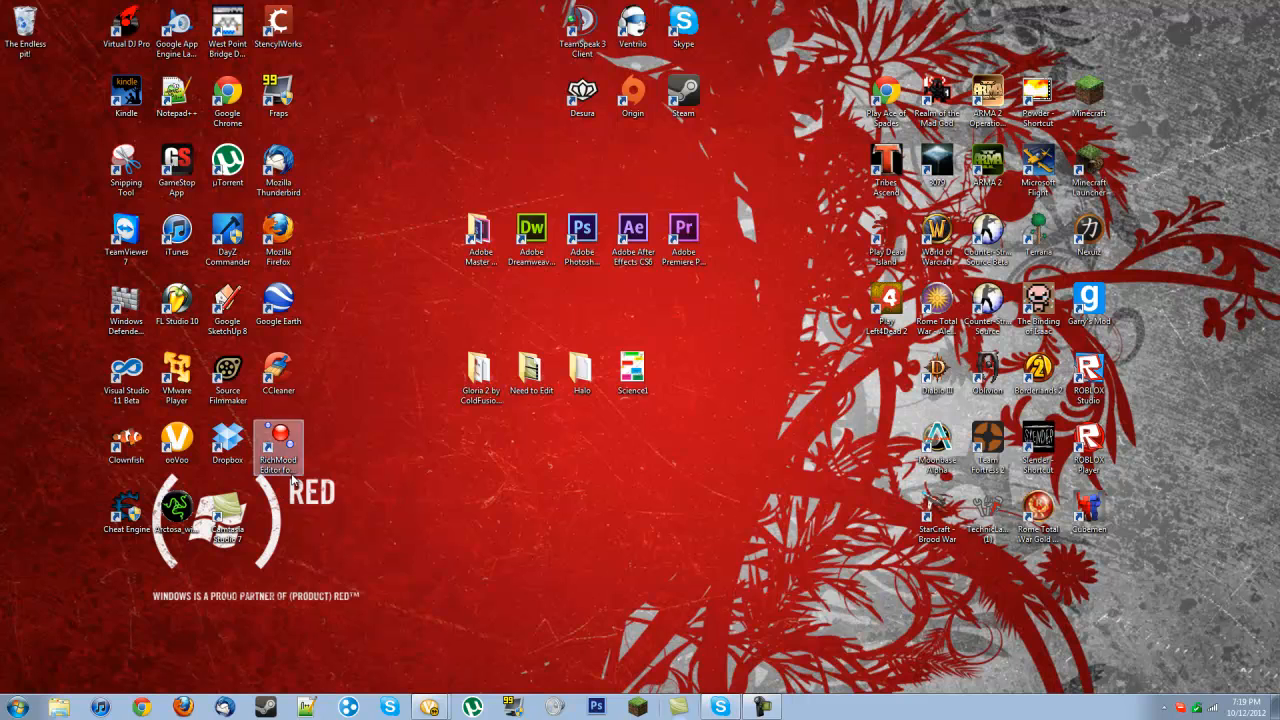
pyautogui.doubleClick(278, 444)
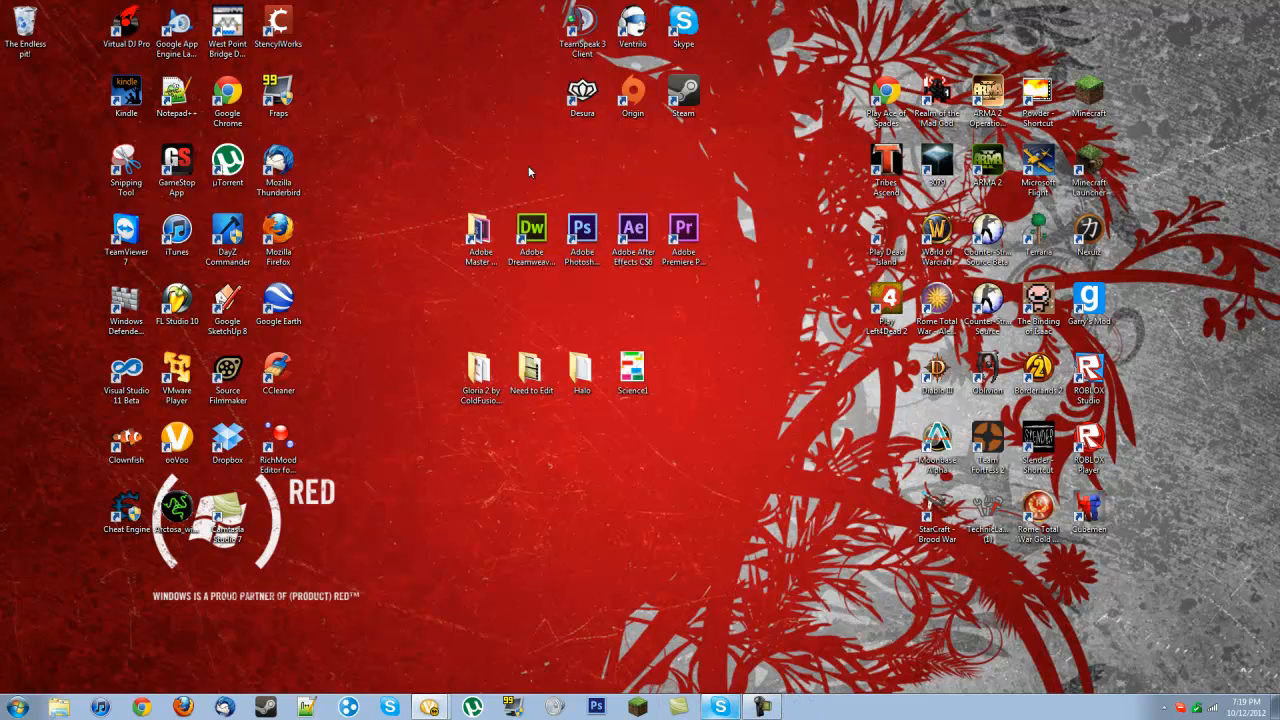
pyautogui.click(720, 708)
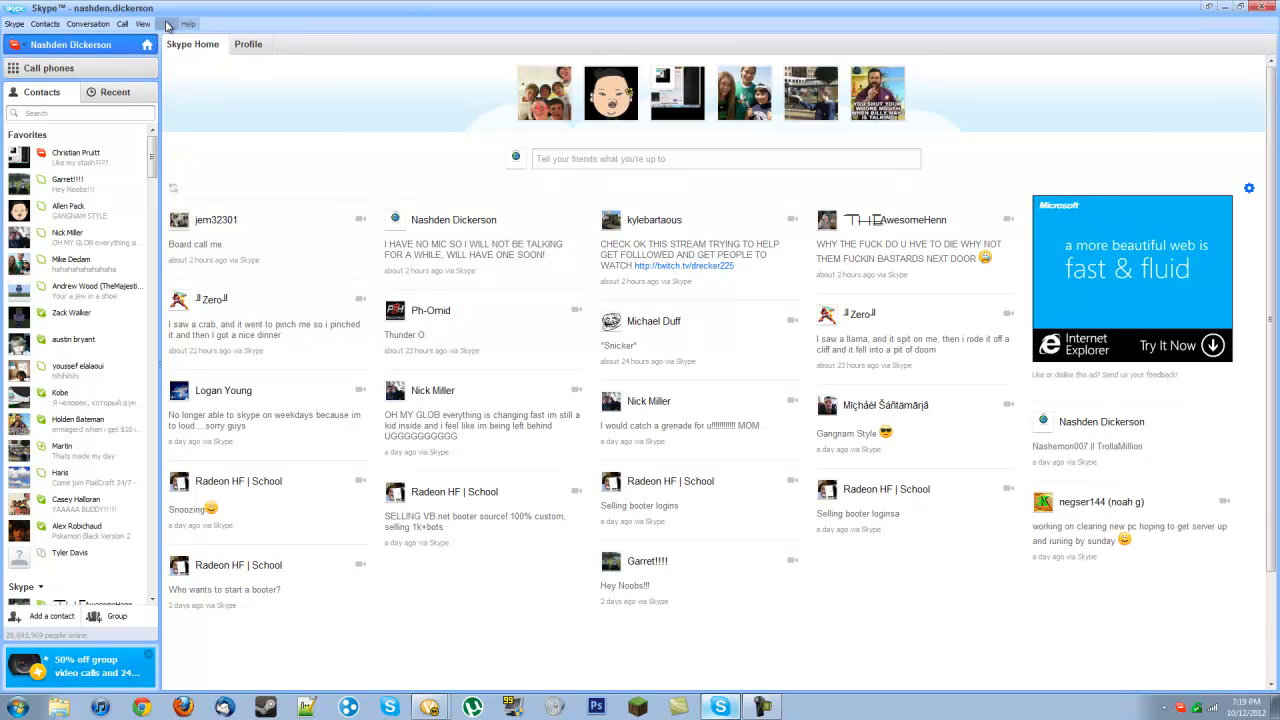
pyautogui.click(166, 24)
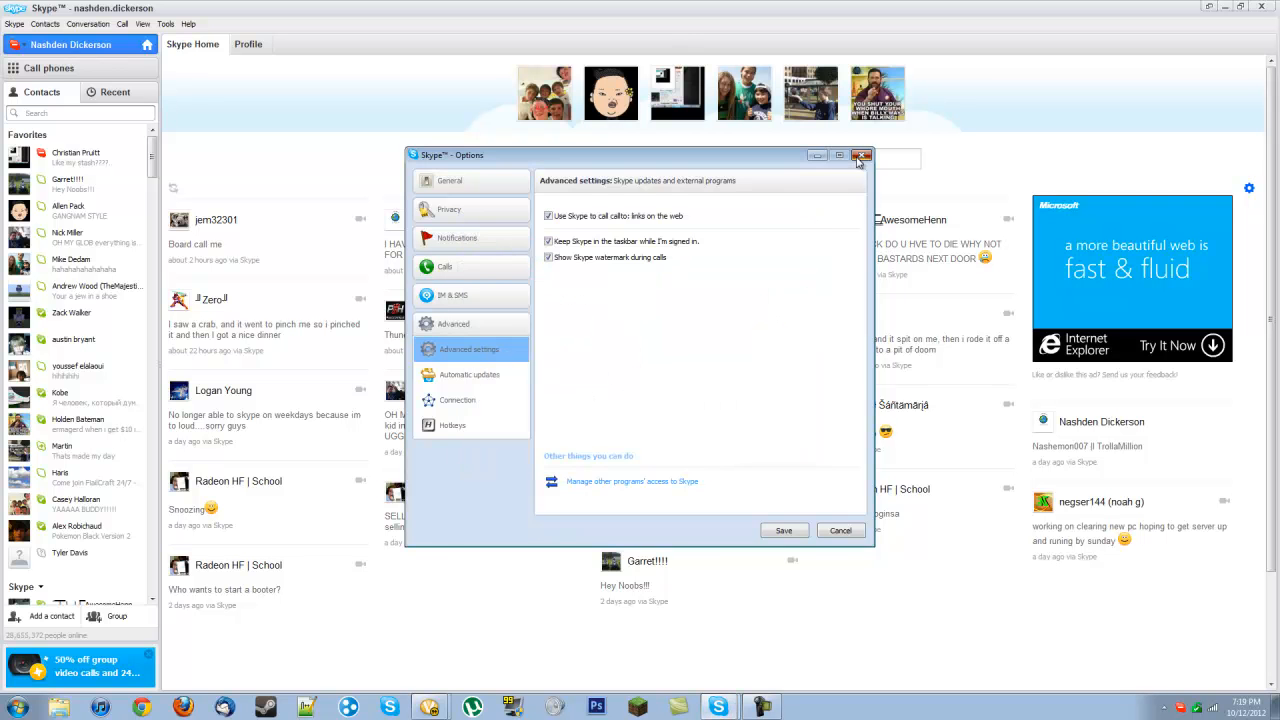
pyautogui.click(860, 156)
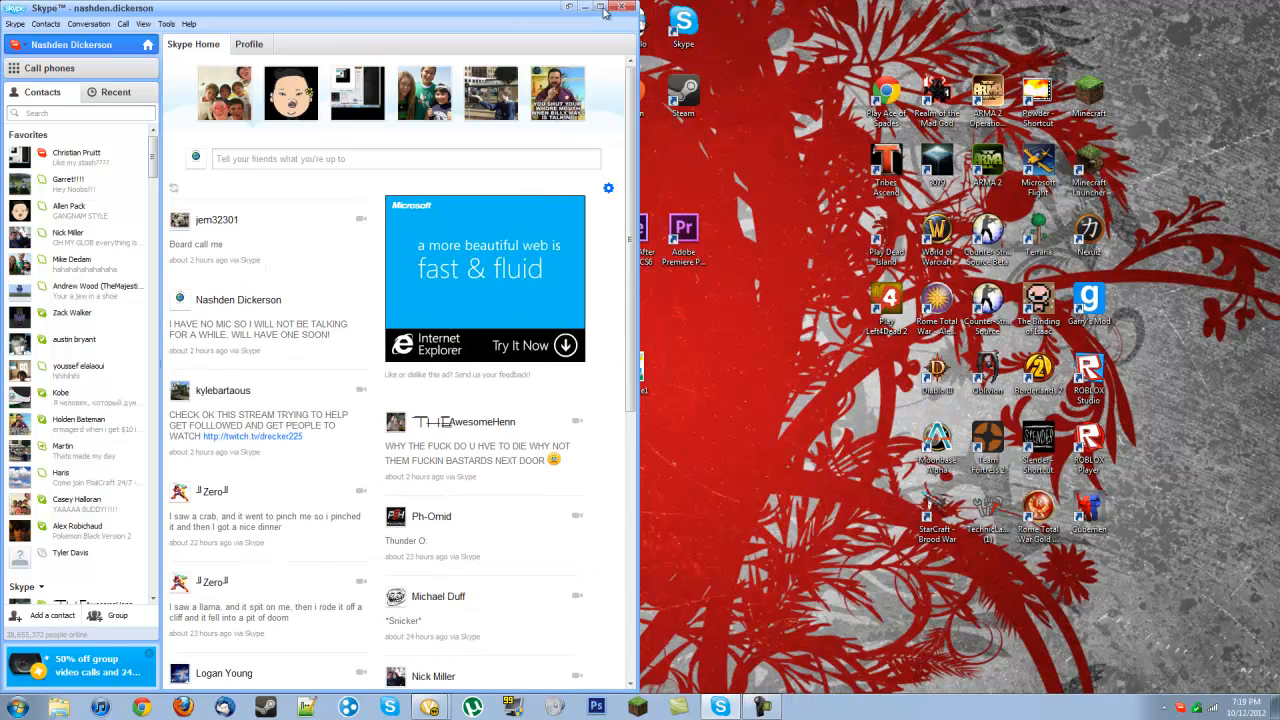
# Step: Relaunch the Rich Mood Editor and allow it access to Skype
pyautogui.click(622, 8)
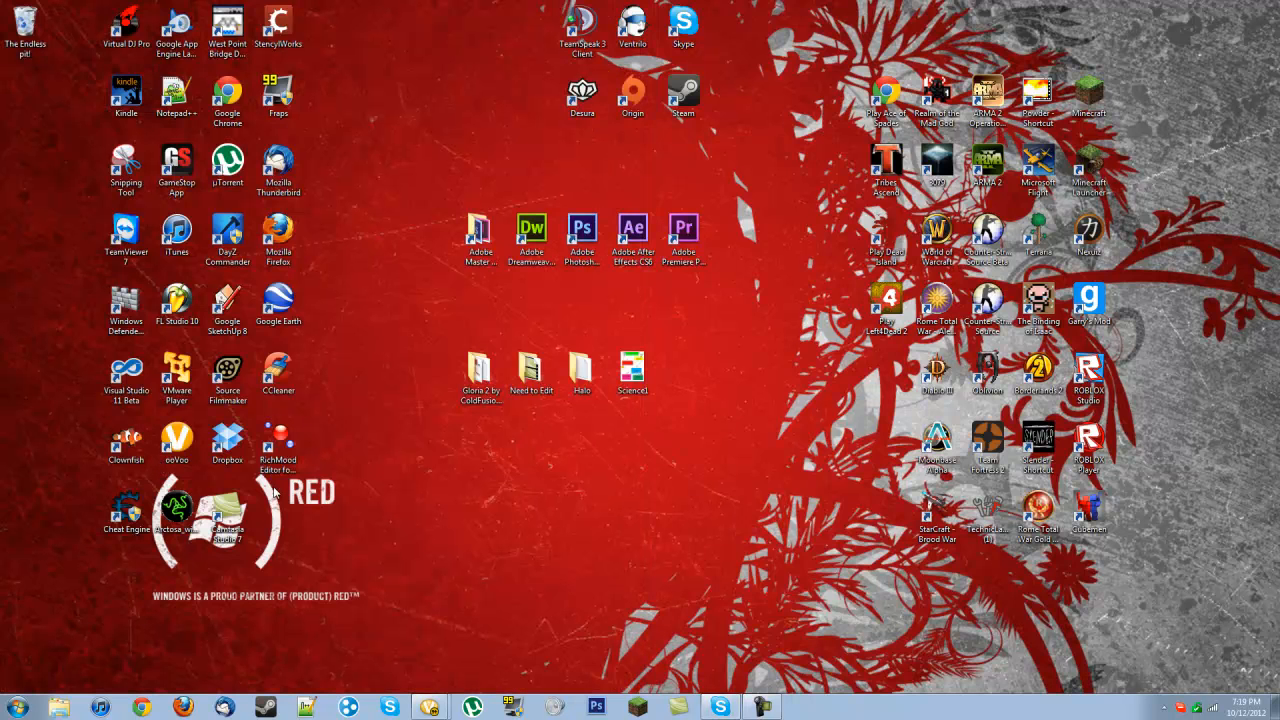
pyautogui.doubleClick(276, 440)
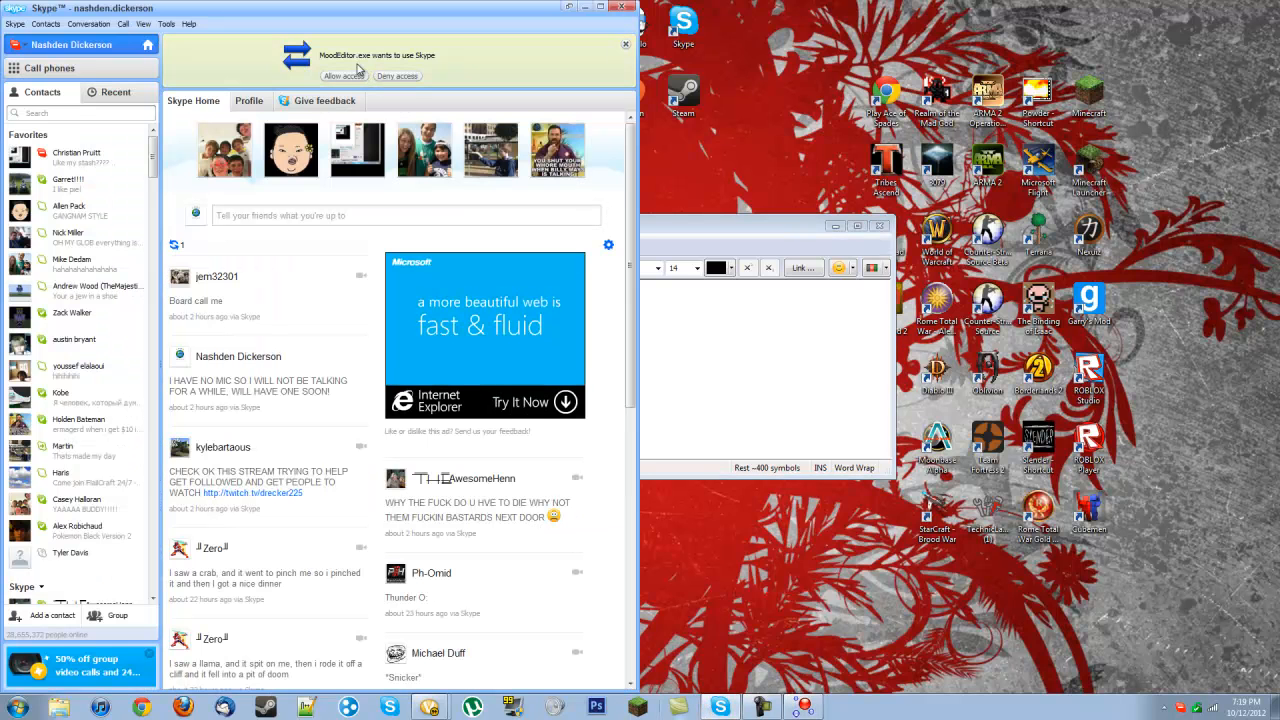
pyautogui.moveTo(420, 62)
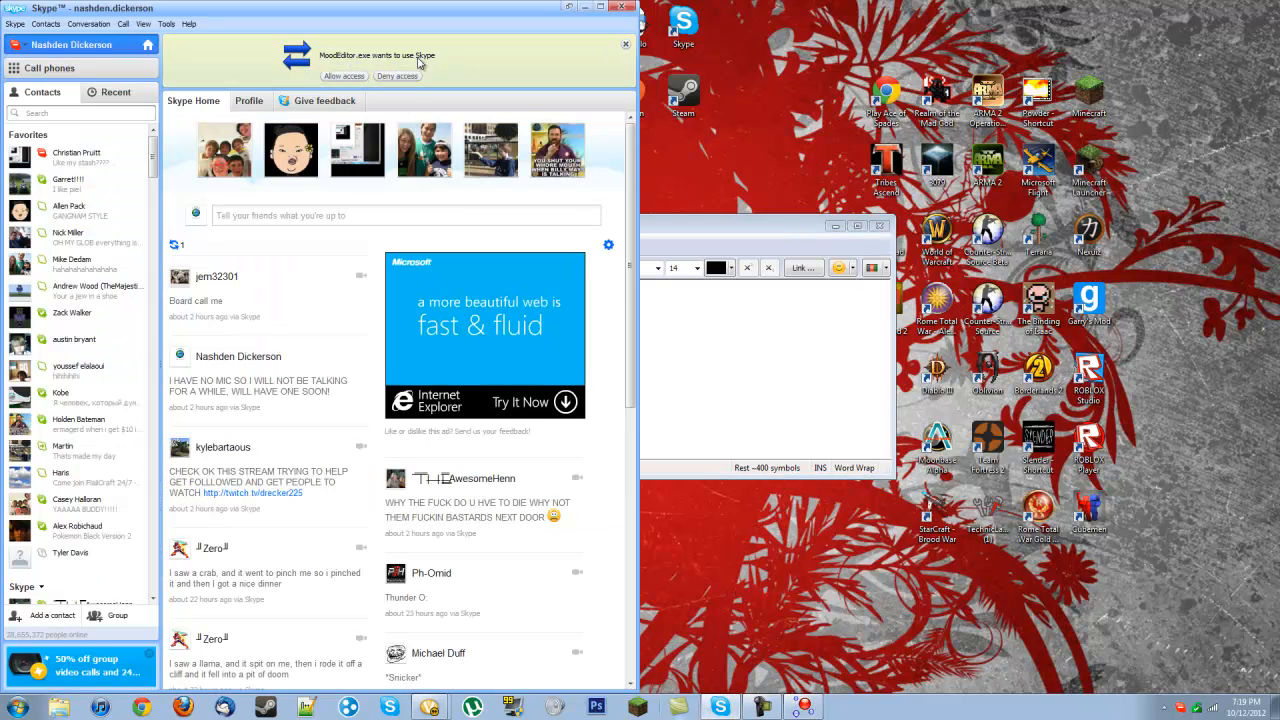
pyautogui.click(344, 76)
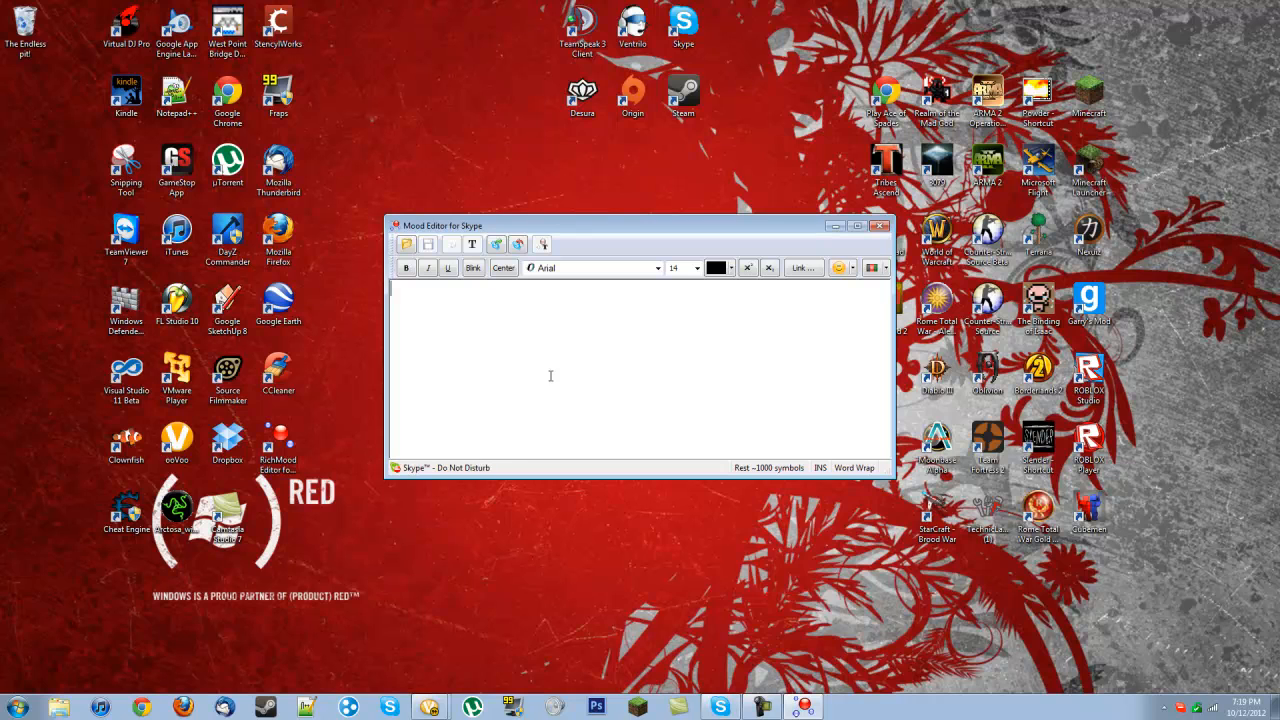
# Step: Enter the username Nashemon007 and colour it green
pyautogui.write('Nashemon')
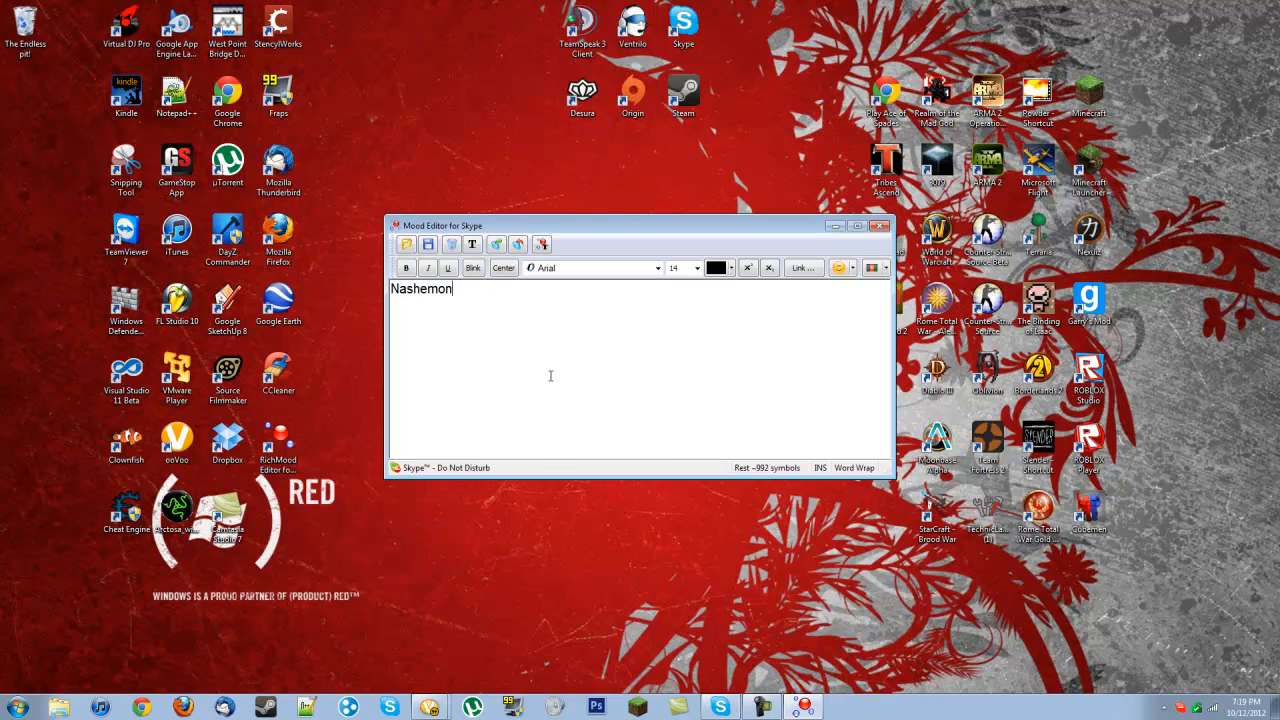
pyautogui.write('007')
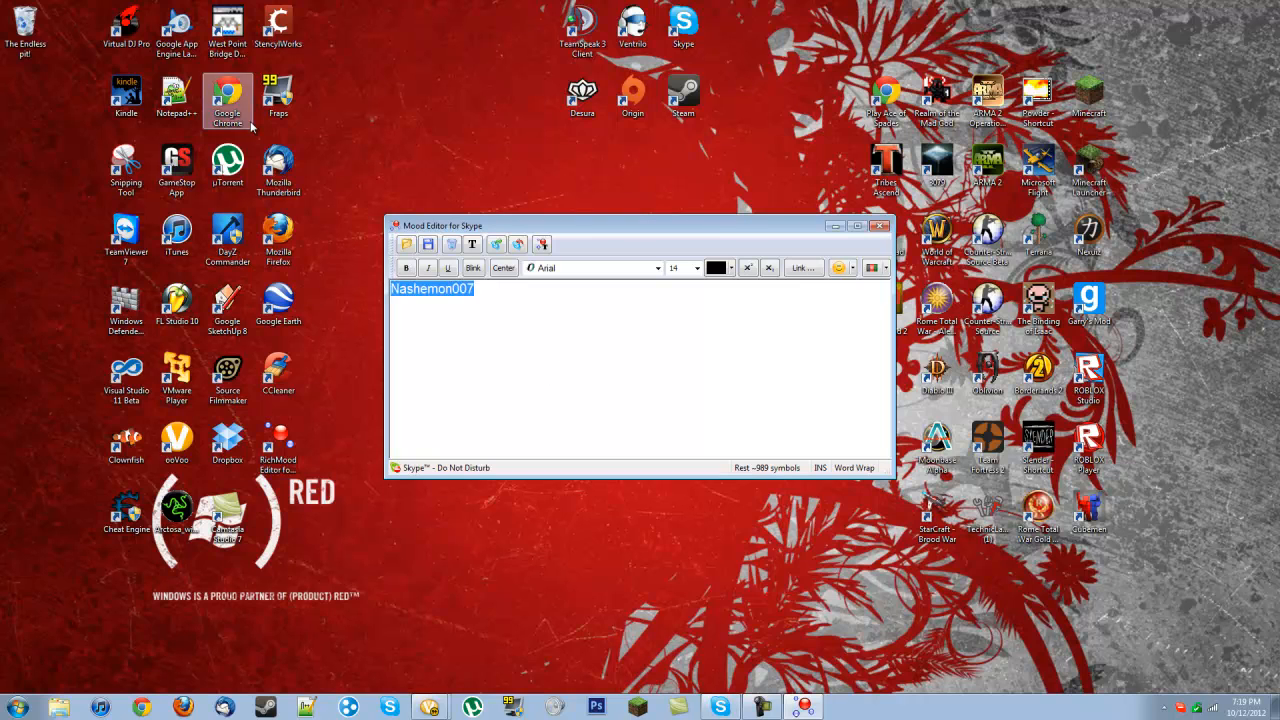
pyautogui.click(730, 268)
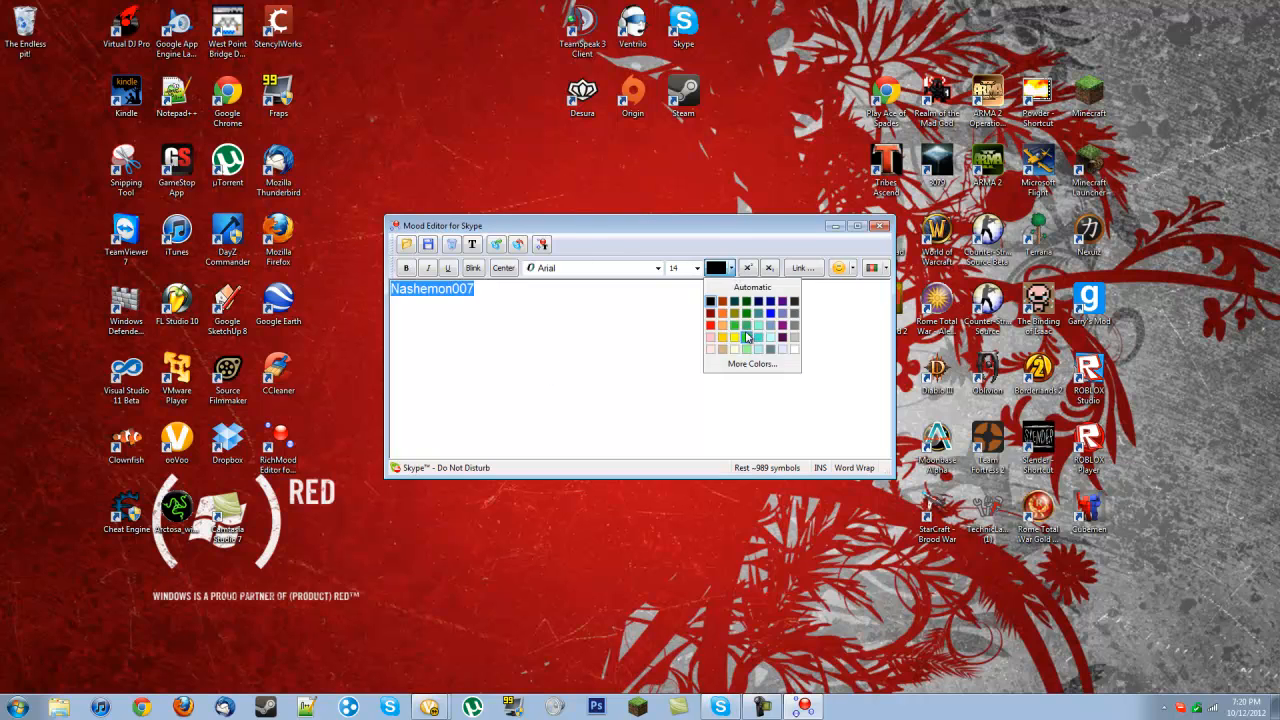
pyautogui.click(736, 324)
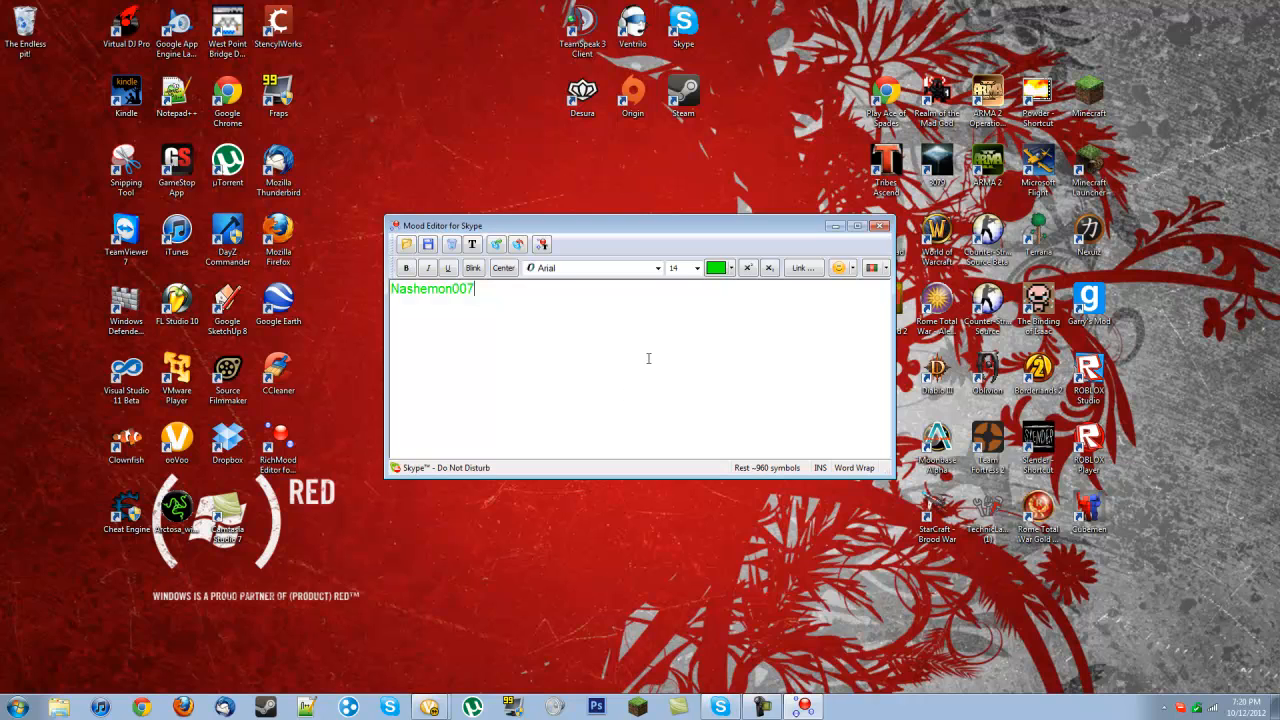
pyautogui.click(504, 268)
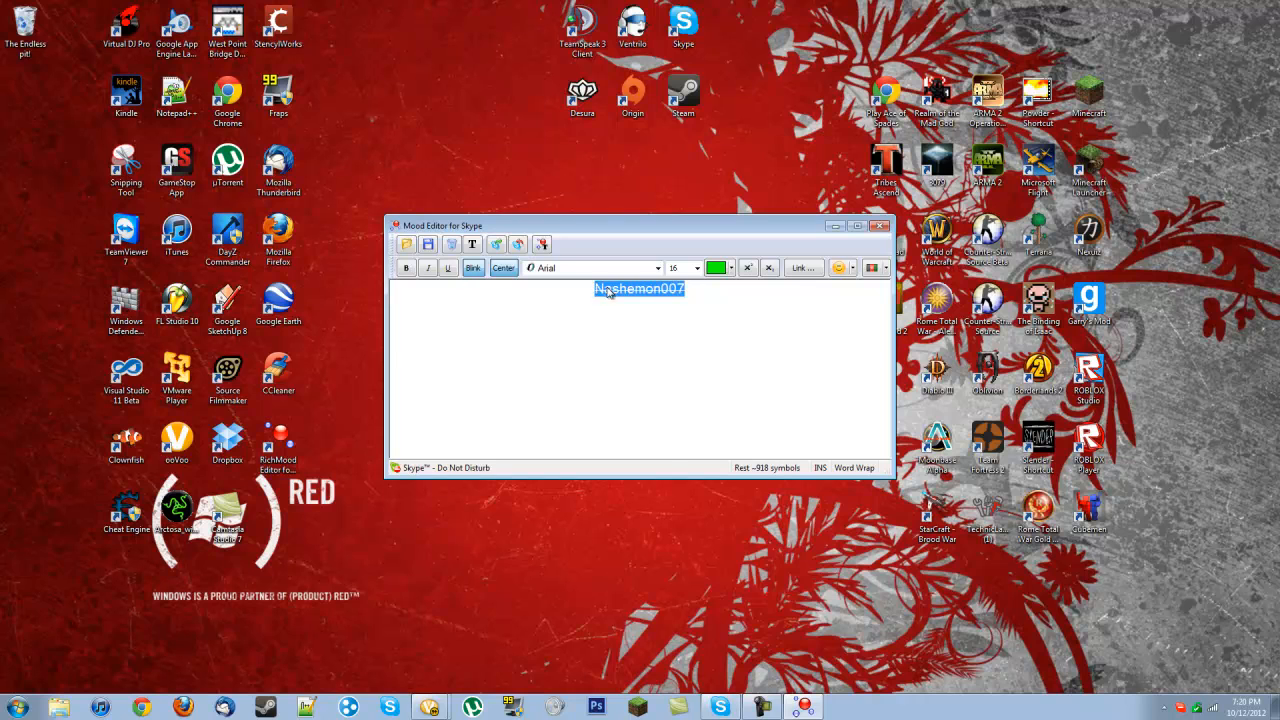
# Step: Set the username in the Broadway font
pyautogui.click(656, 268)
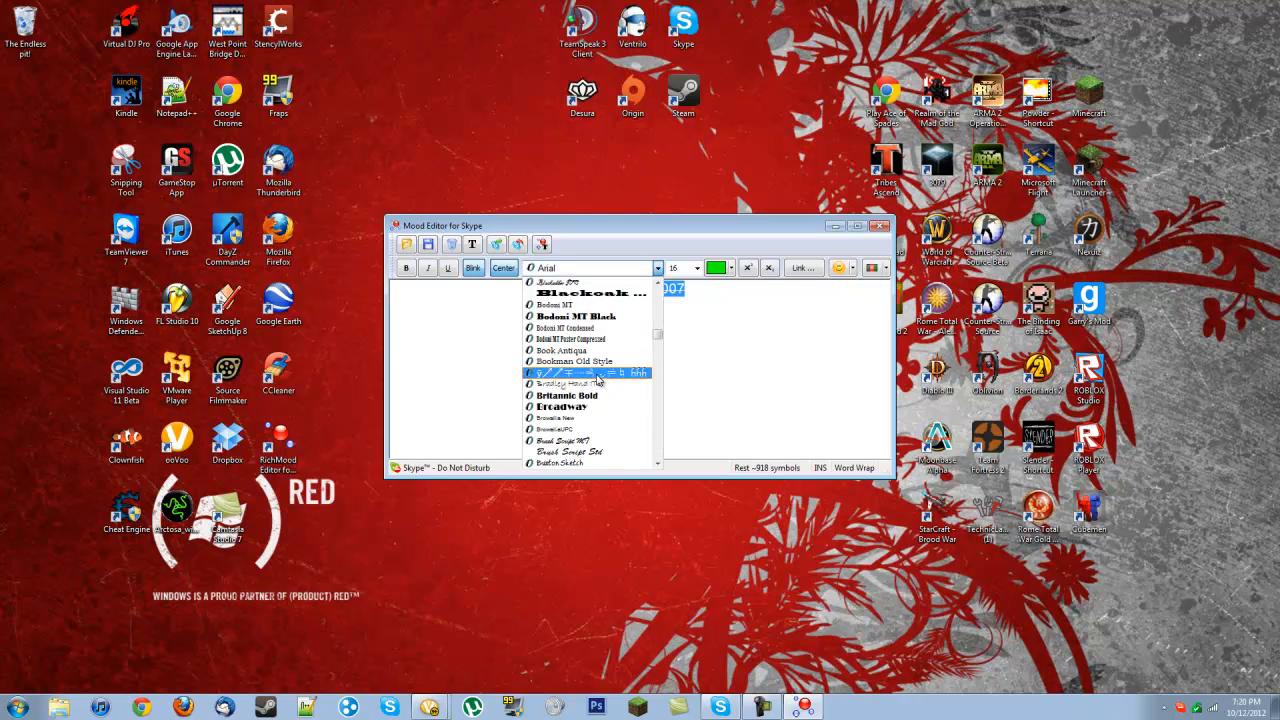
pyautogui.click(560, 406)
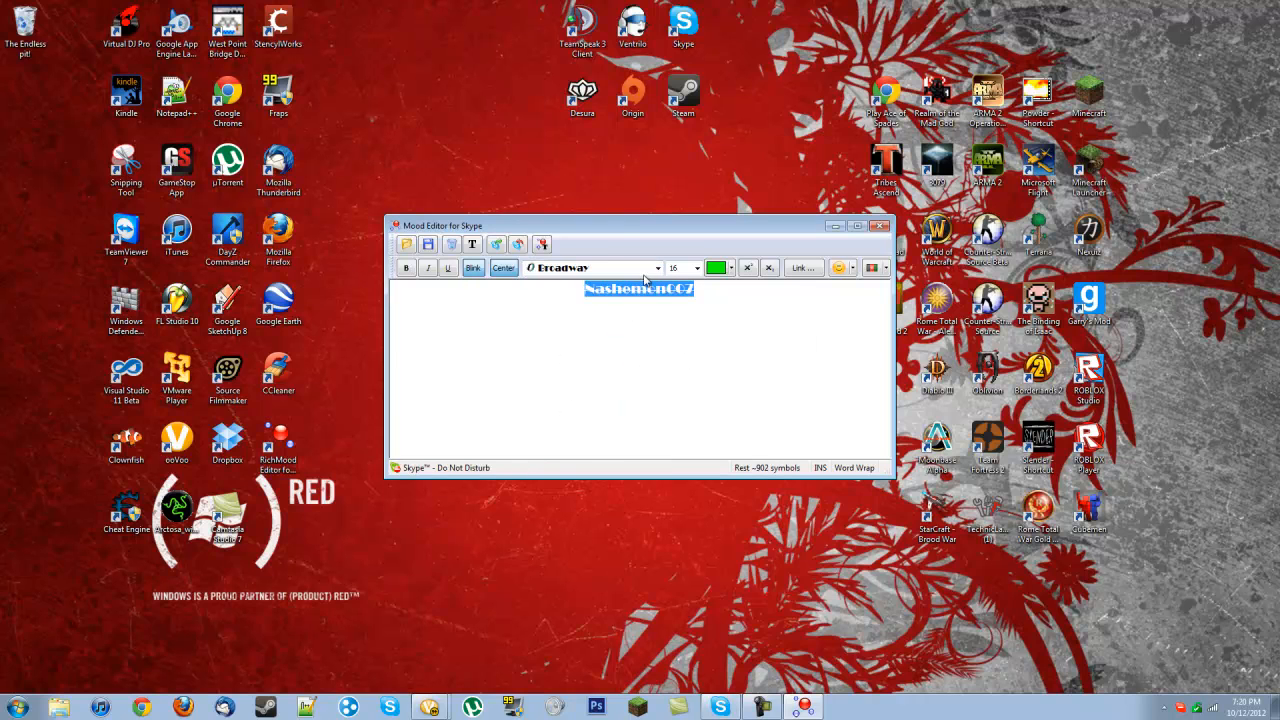
pyautogui.click(656, 268)
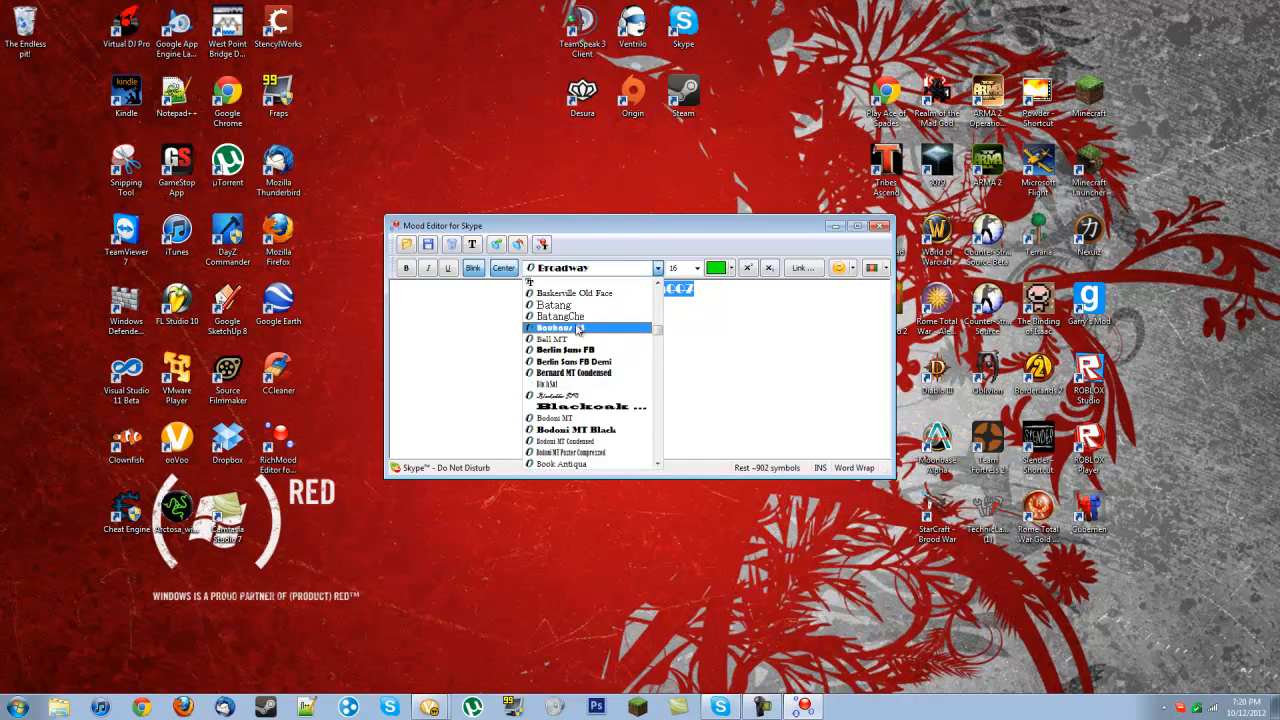
pyautogui.click(554, 328)
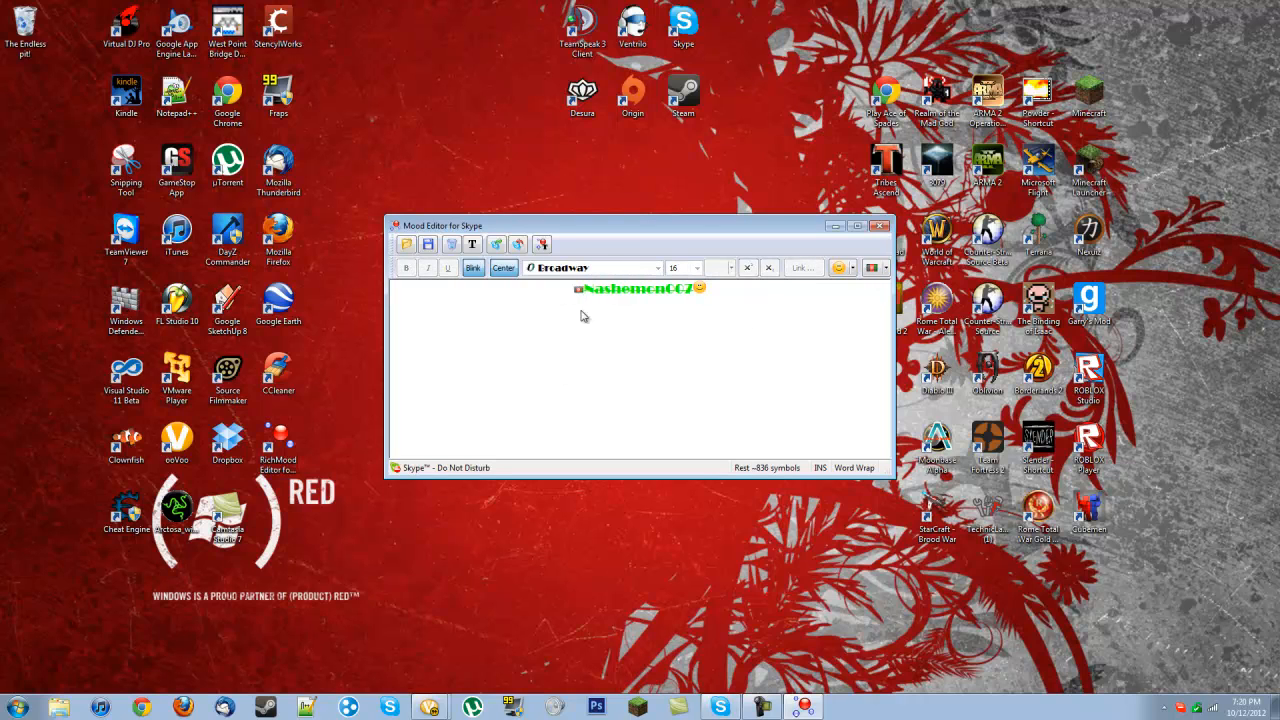
# Step: Add a smiley and the US flag, then apply the styled text as the Skype mood
pyautogui.click(874, 268)
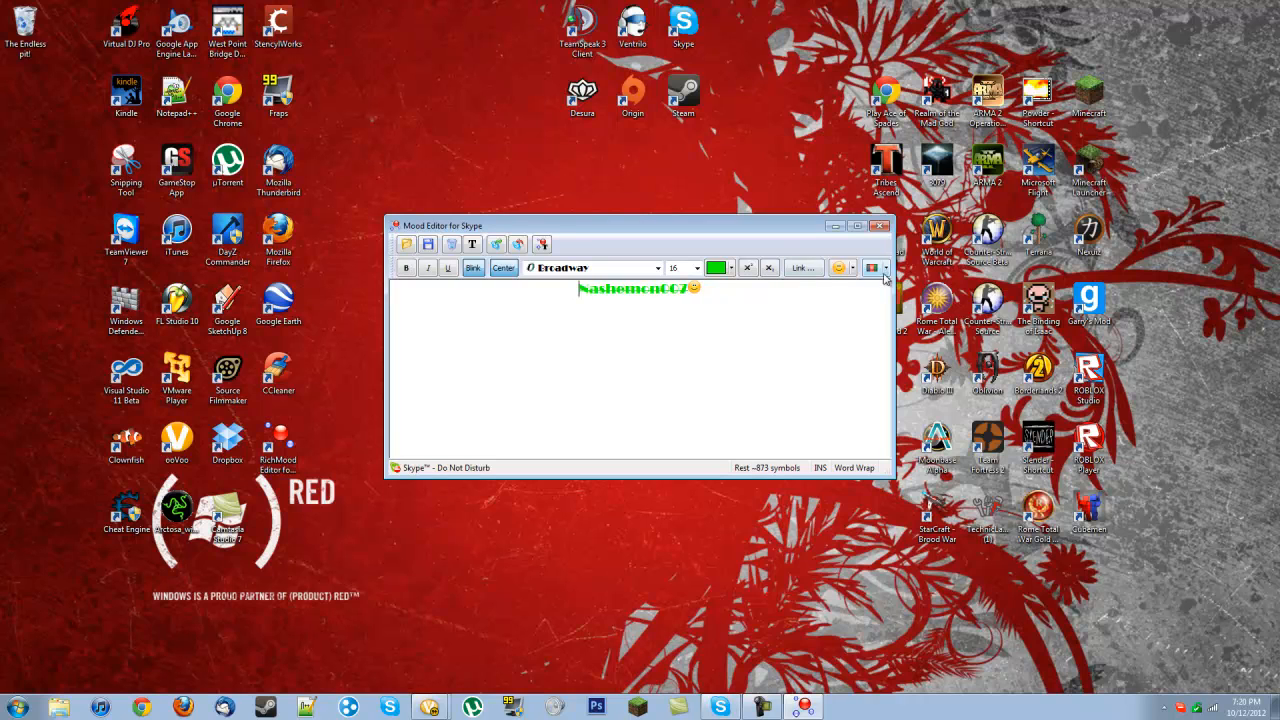
pyautogui.click(874, 268)
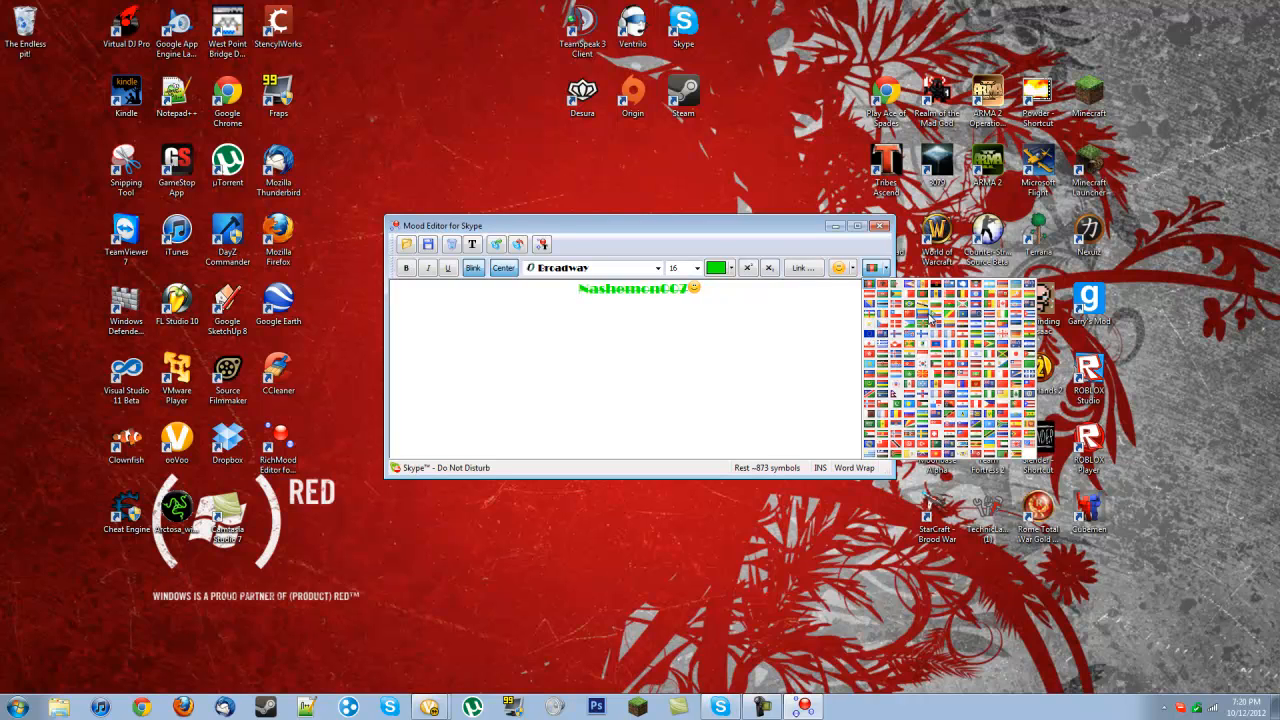
pyautogui.moveTo(1012, 442)
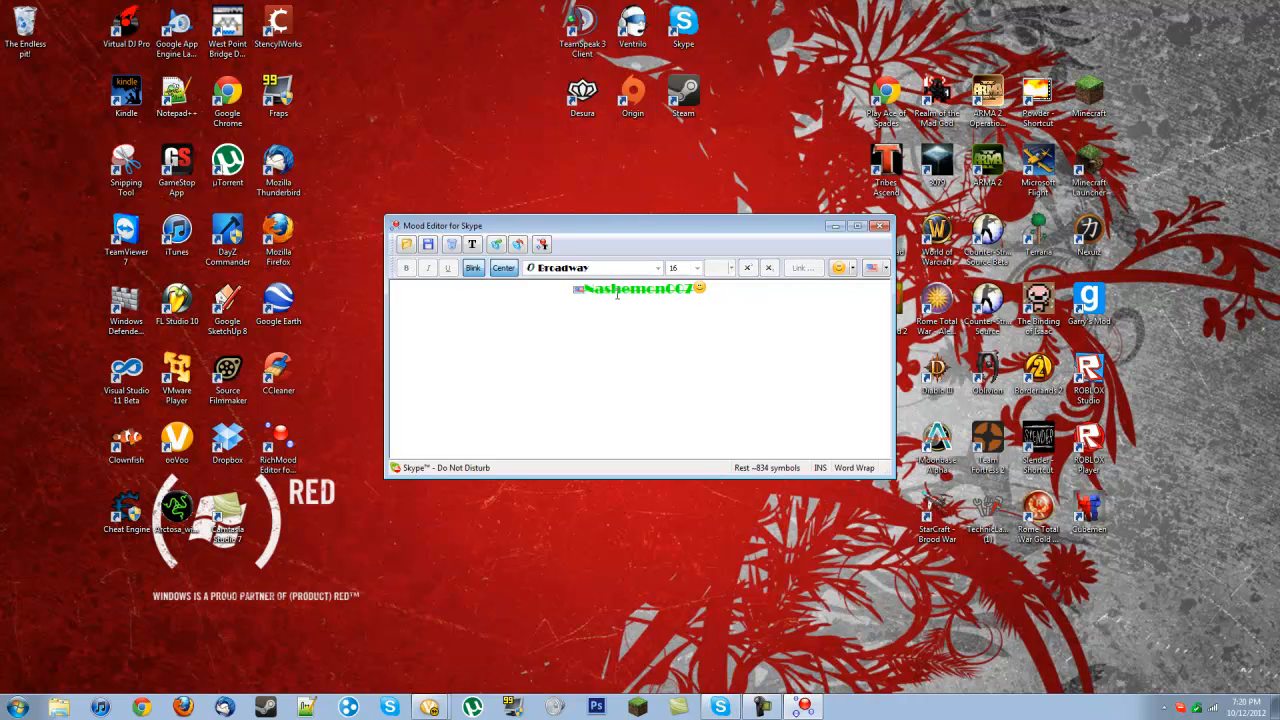
pyautogui.click(496, 244)
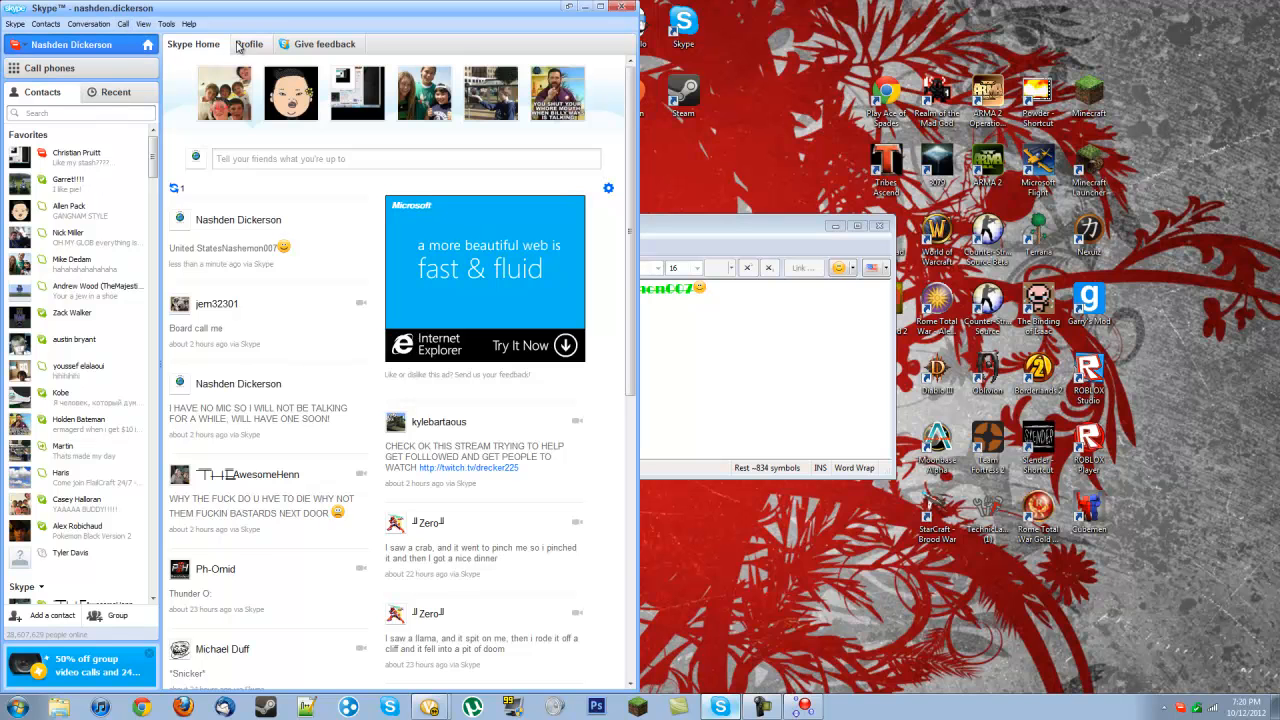
# Step: Confirm the new Nashemon007 mood message on the Skype profile page
pyautogui.click(248, 44)
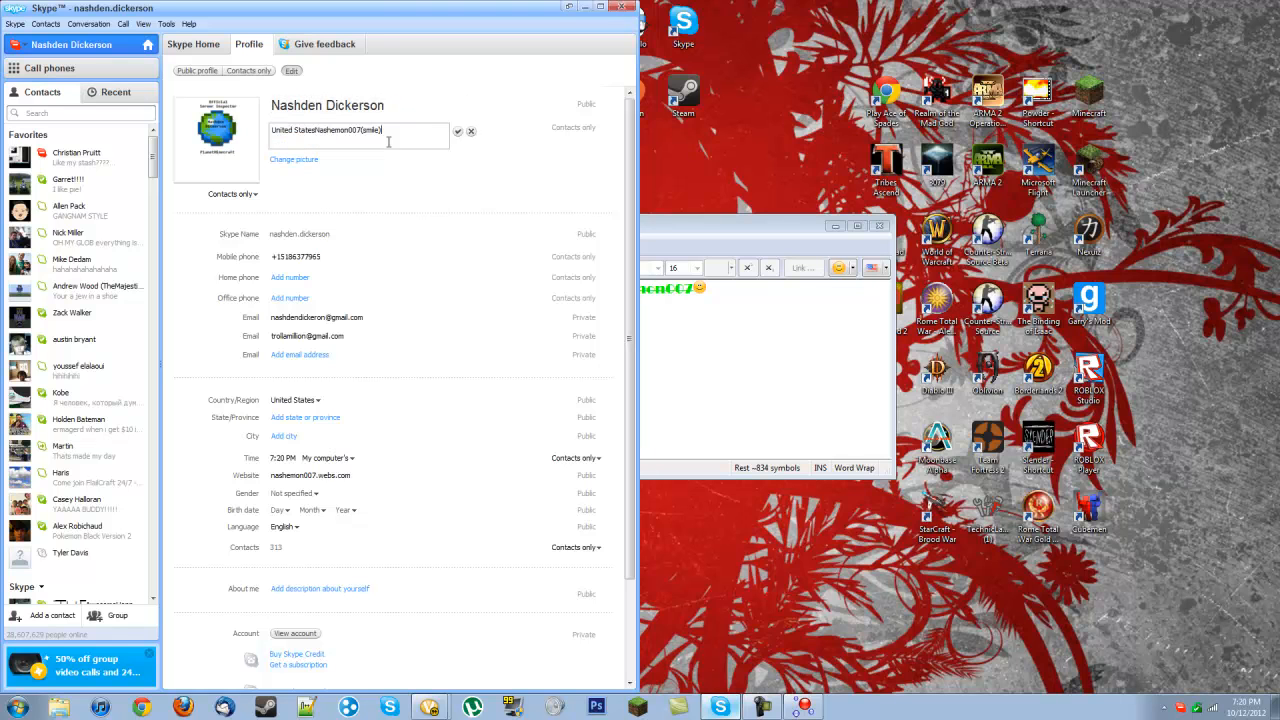
pyautogui.tripleClick(324, 130)
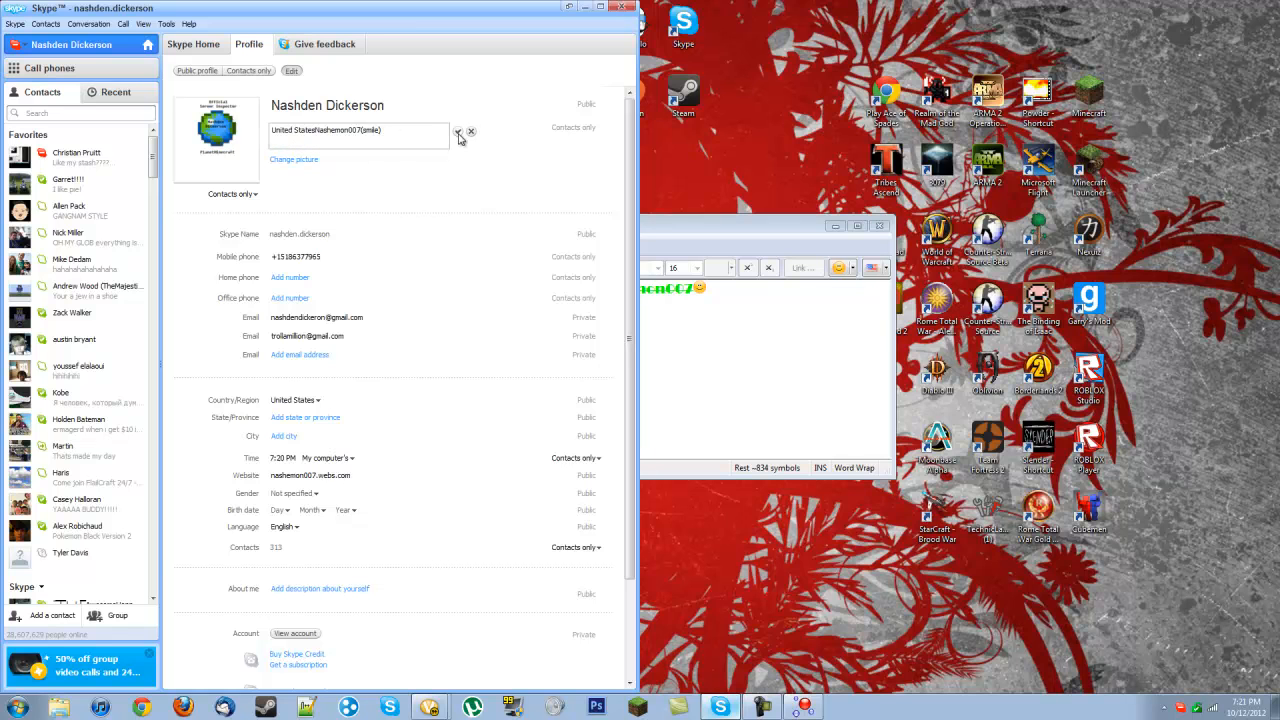
pyautogui.click(460, 136)
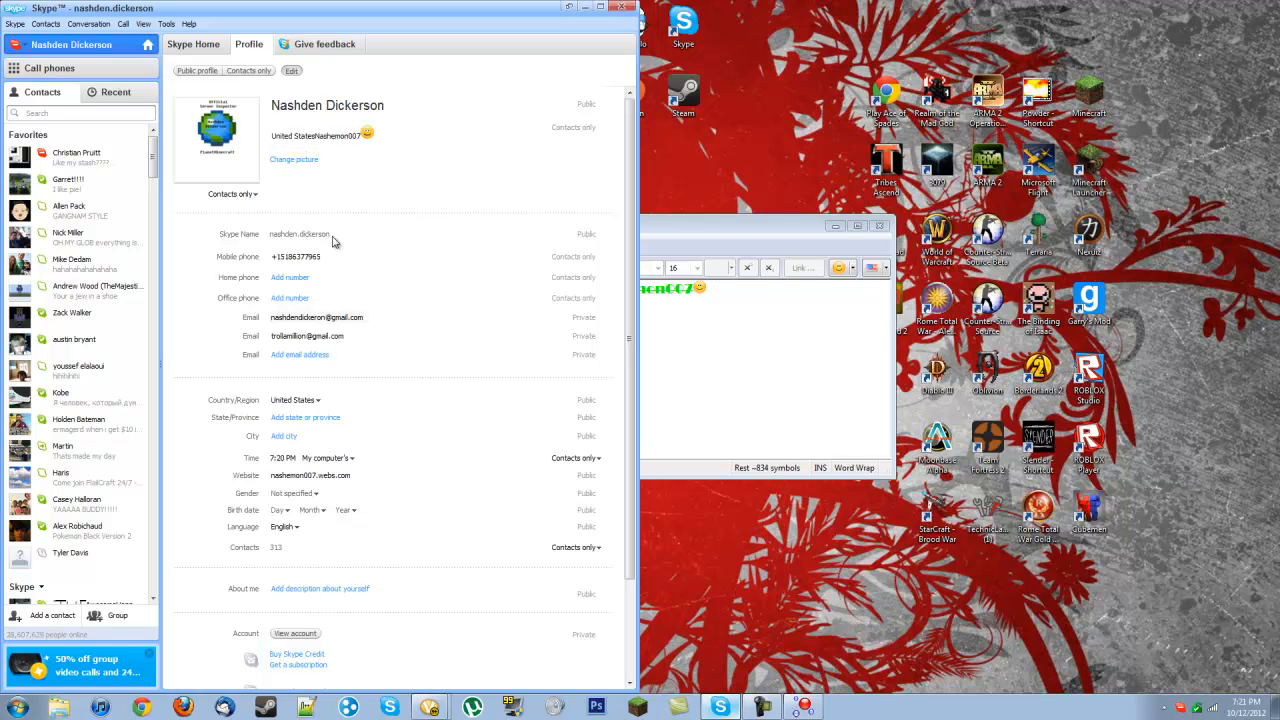
pyautogui.moveTo(456, 148)
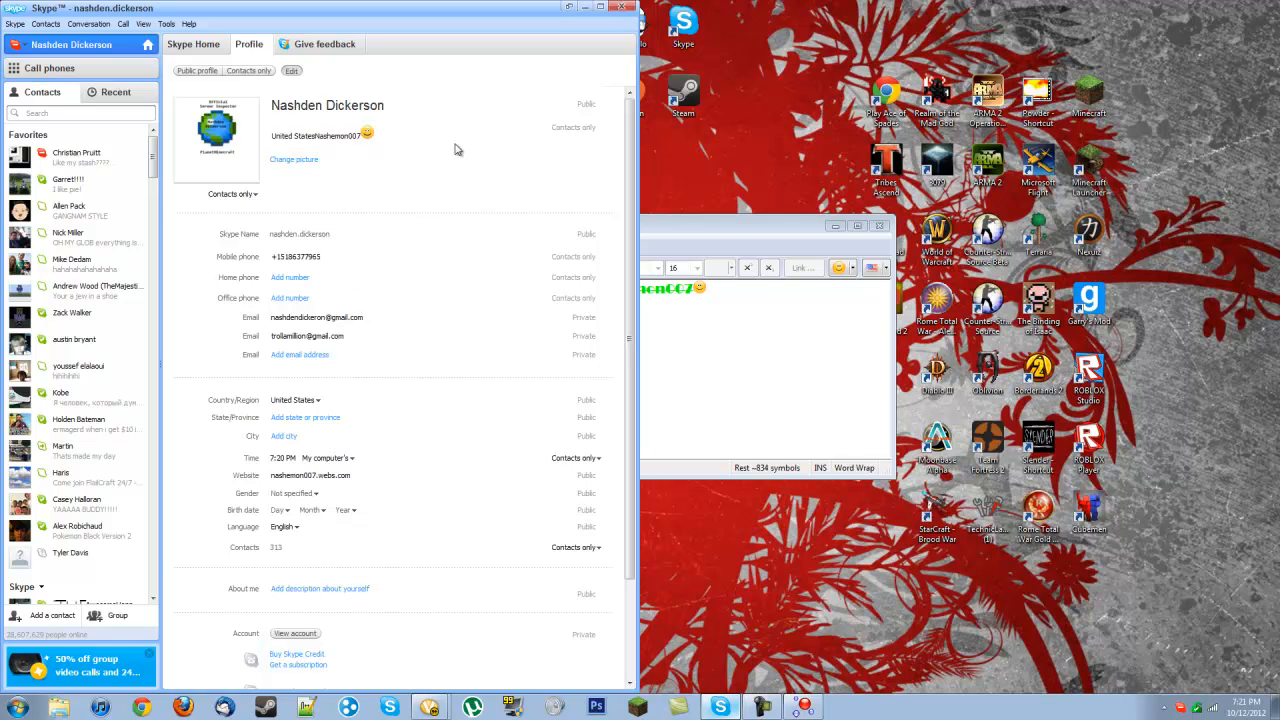